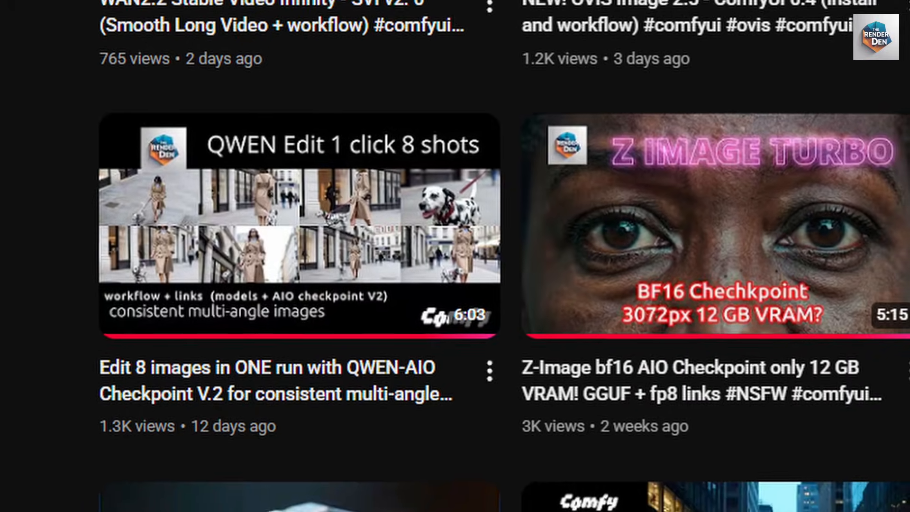
# - Scroll through the Image Prep group and set Switch INPUT image to false to use the re-scaled ratio image
pyautogui.click(298, 227)
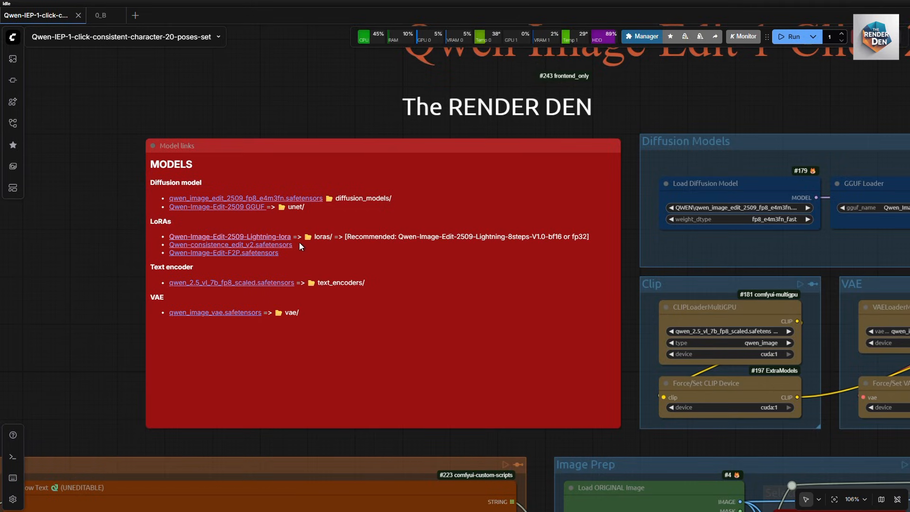
pyautogui.moveTo(291, 259)
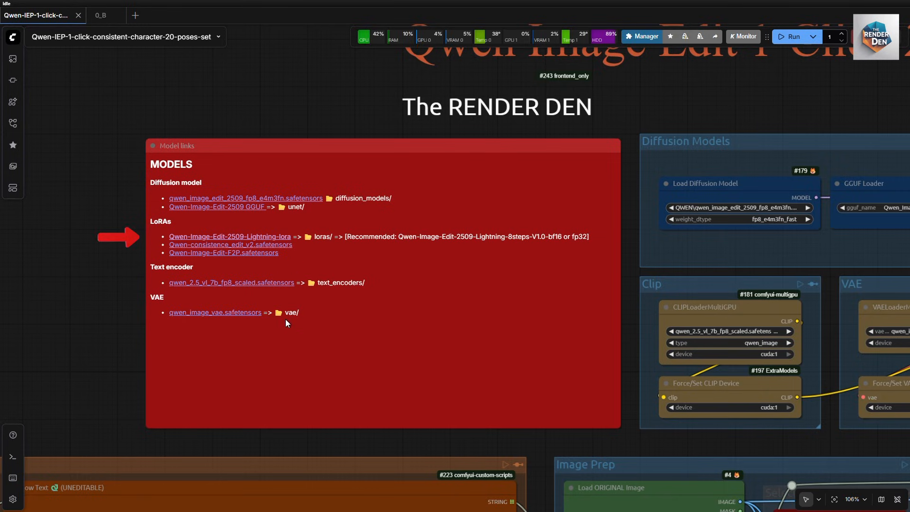
pyautogui.moveTo(455, 442)
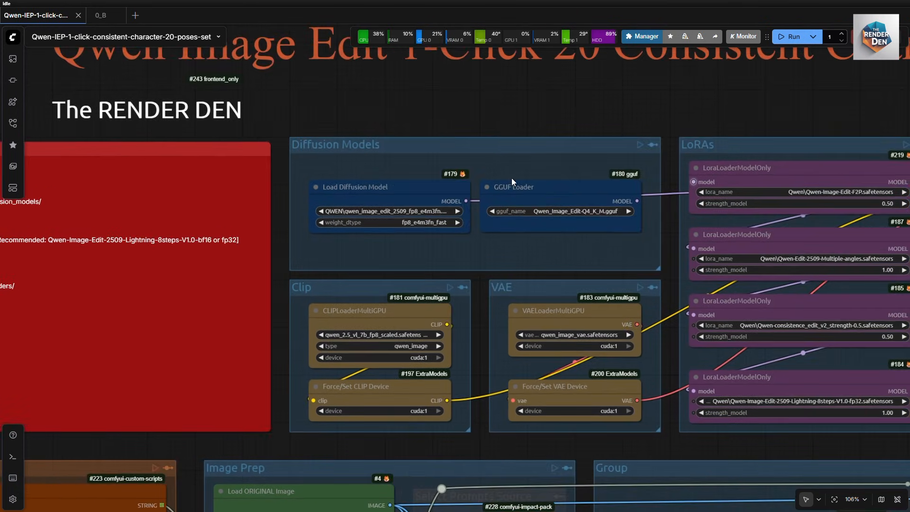
pyautogui.scroll(-3)
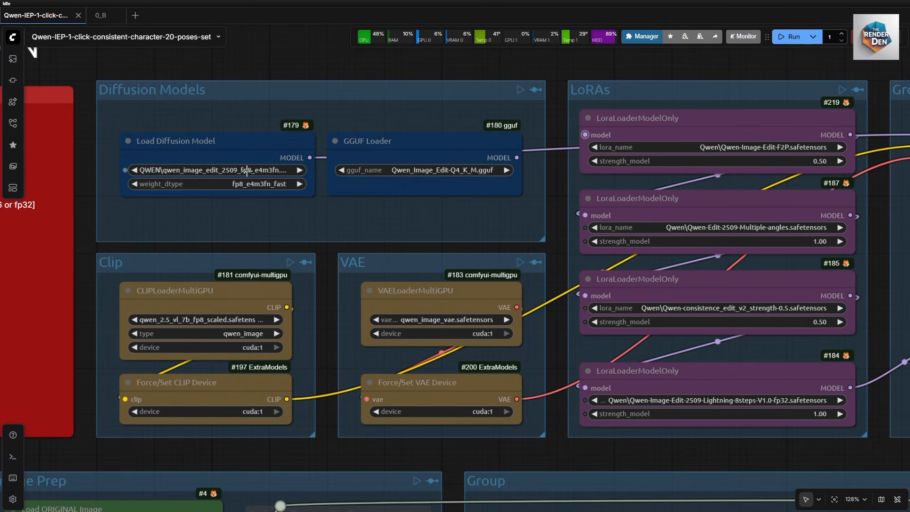
pyautogui.moveTo(454, 219)
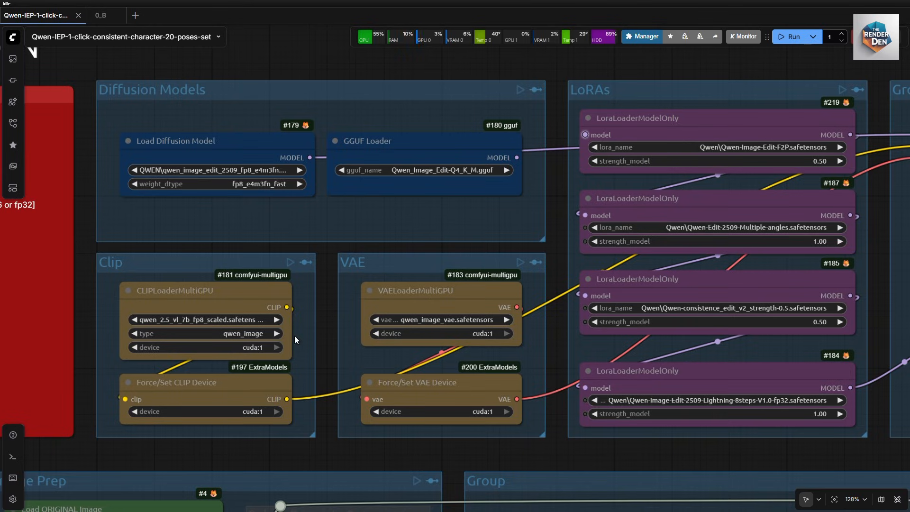
pyautogui.moveTo(248, 417)
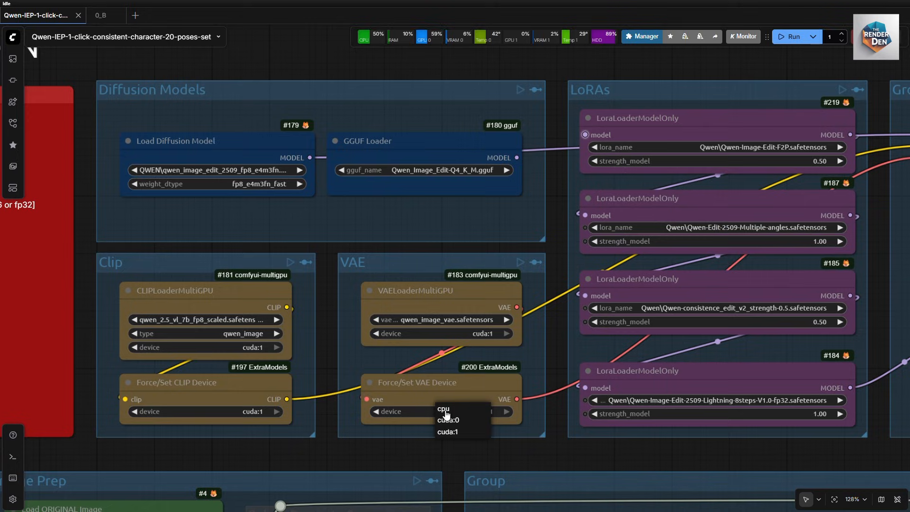
pyautogui.click(406, 434)
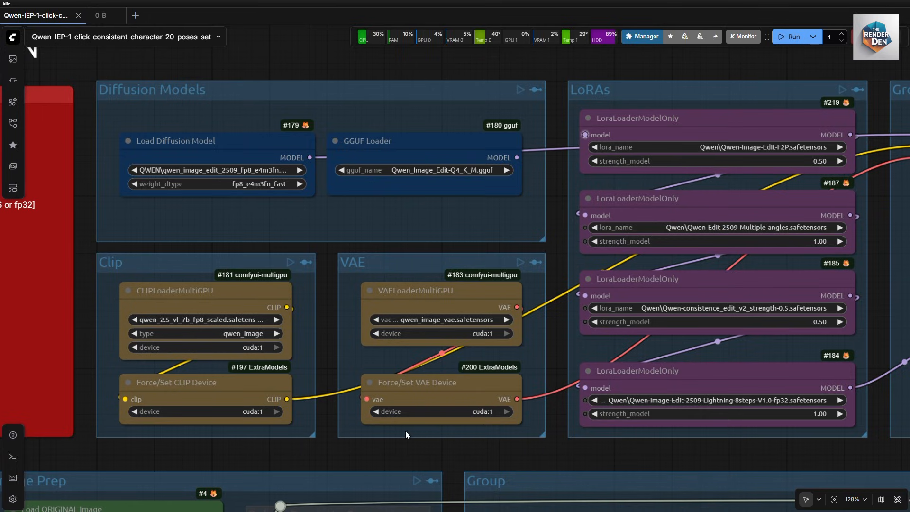
pyautogui.moveTo(637, 135)
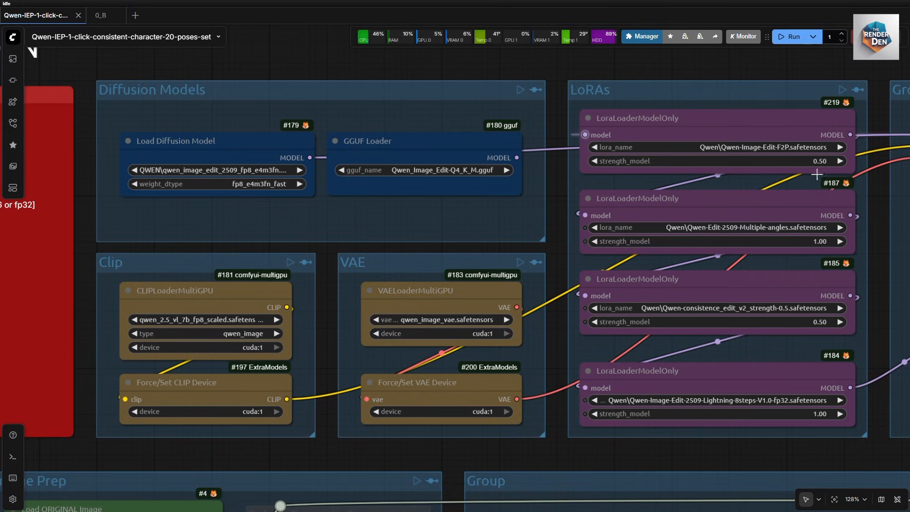
pyautogui.moveTo(729, 318)
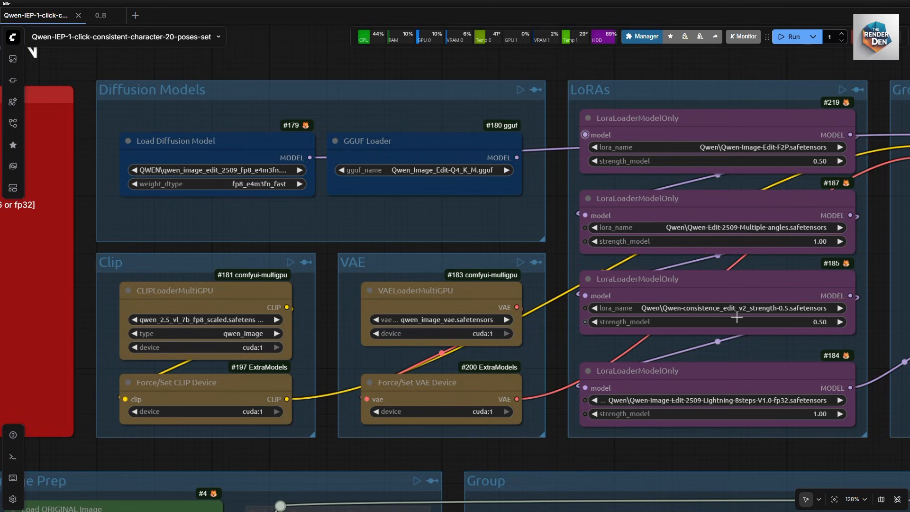
pyautogui.moveTo(715, 409)
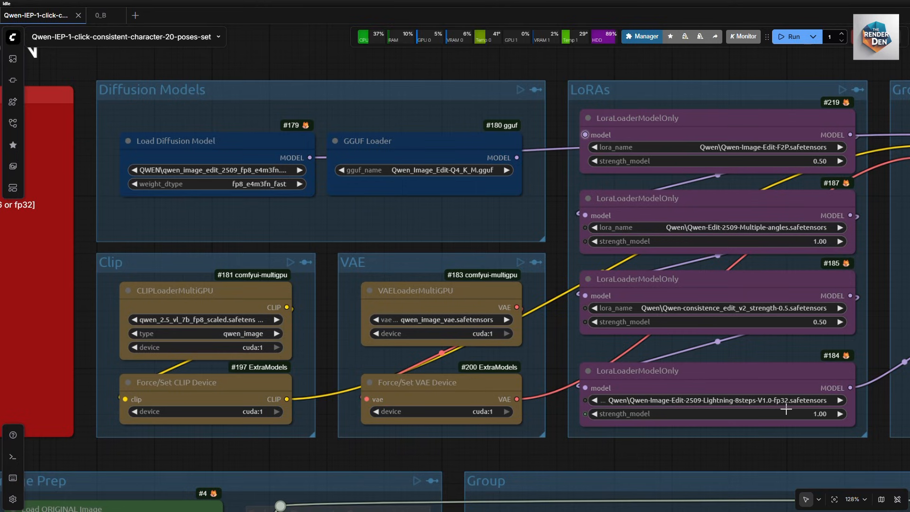
pyautogui.moveTo(672, 422)
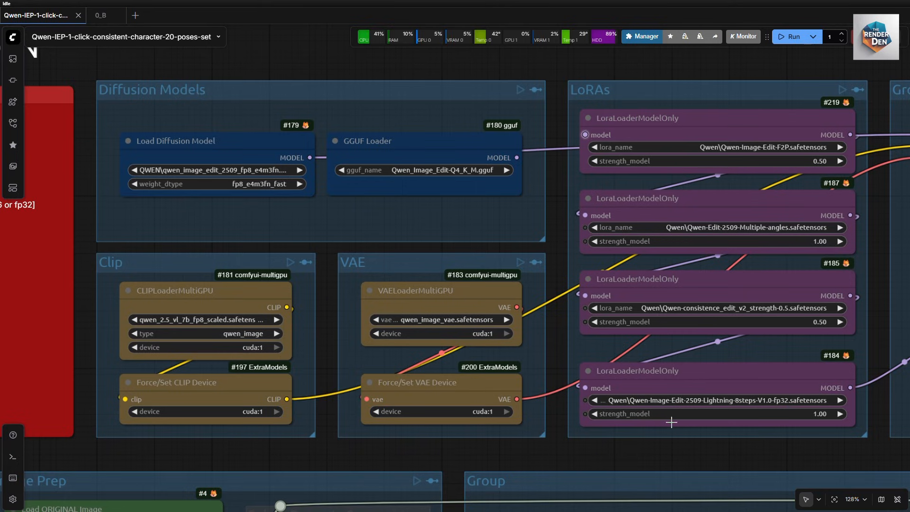
pyautogui.scroll(-3)
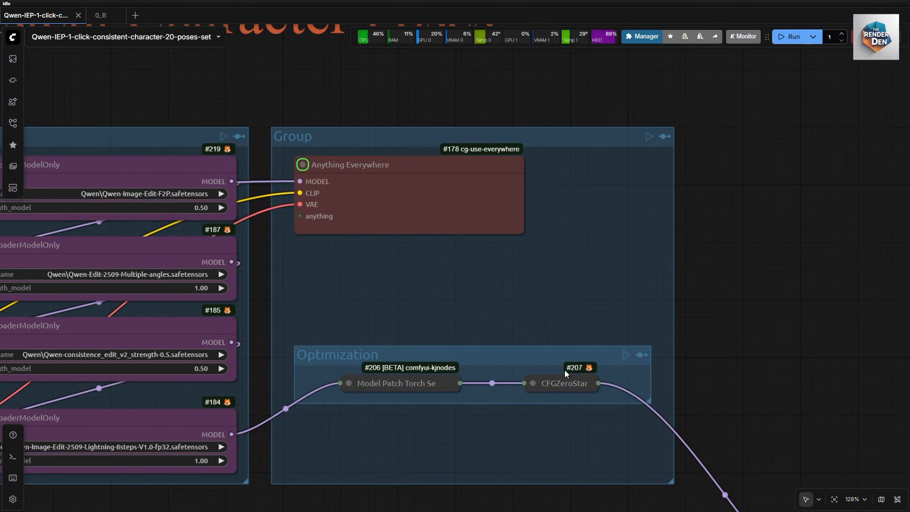
pyautogui.scroll(-3)
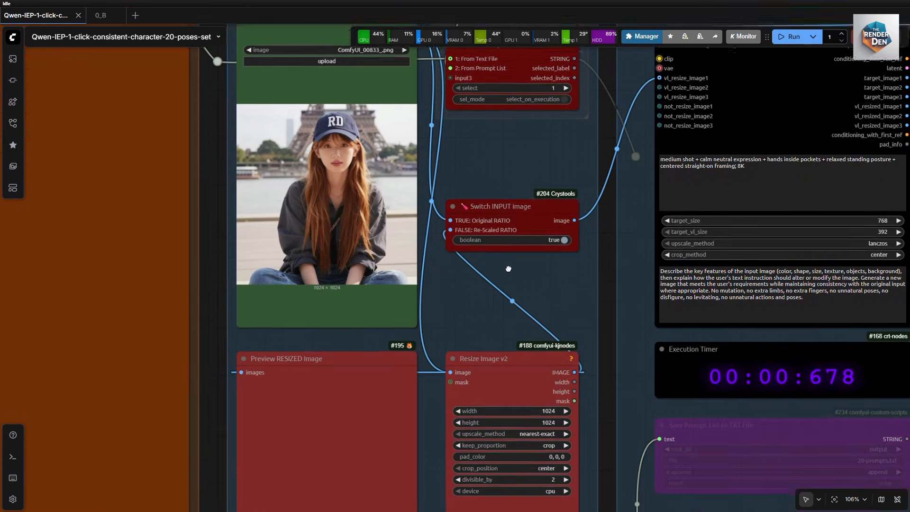
pyautogui.scroll(-3)
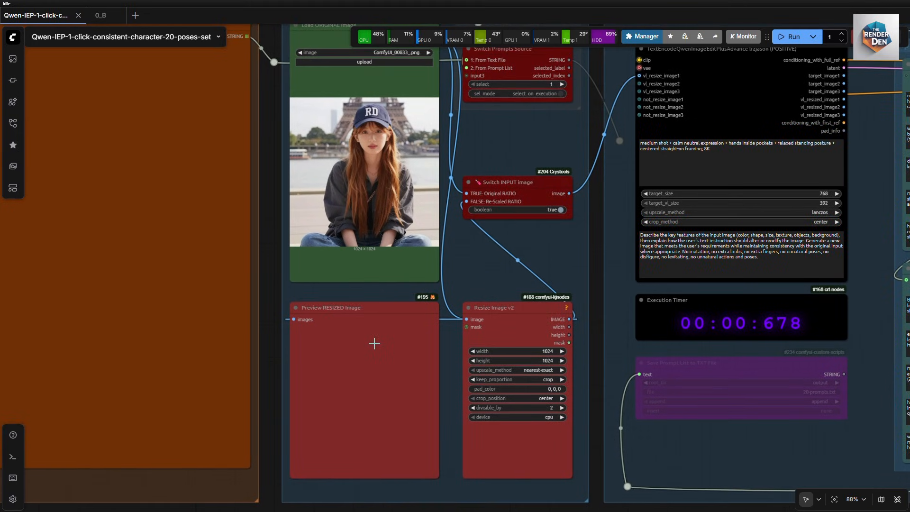
pyautogui.moveTo(350, 337)
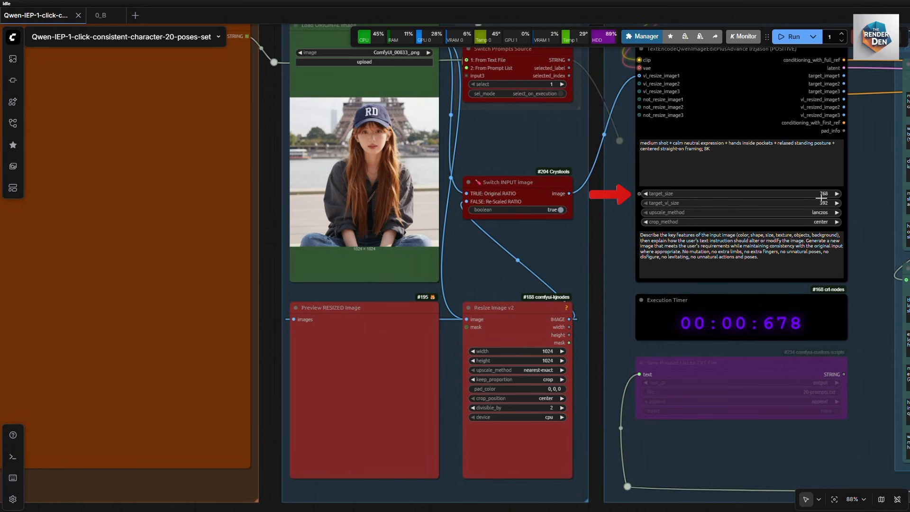
pyautogui.click(736, 193)
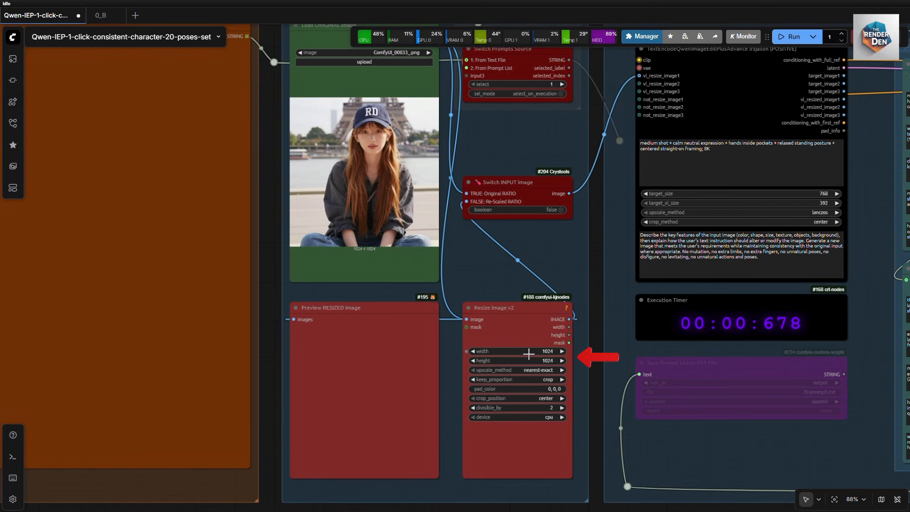
pyautogui.moveTo(381, 347)
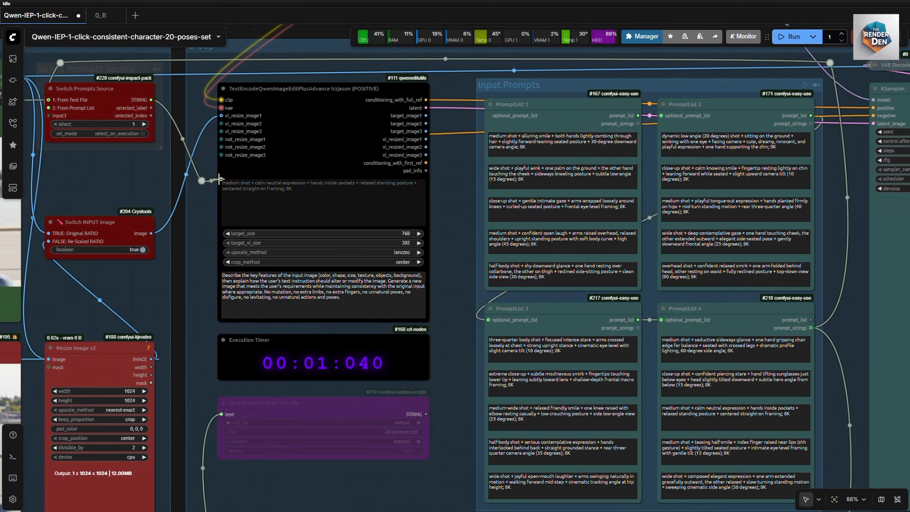
# - Scroll down to review the Resize Image v2 output of 1×1024×1024 and the Input Prompts lists
pyautogui.scroll(-3)
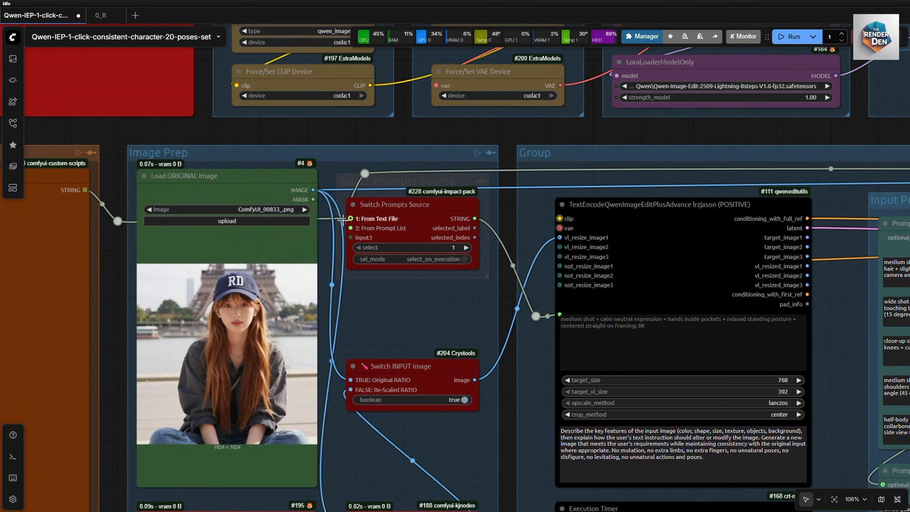
# - Review Load ORIGINAL Image and the resized preview, and set Switch Prompts Source to 1 (text file)
pyautogui.scroll(-3)
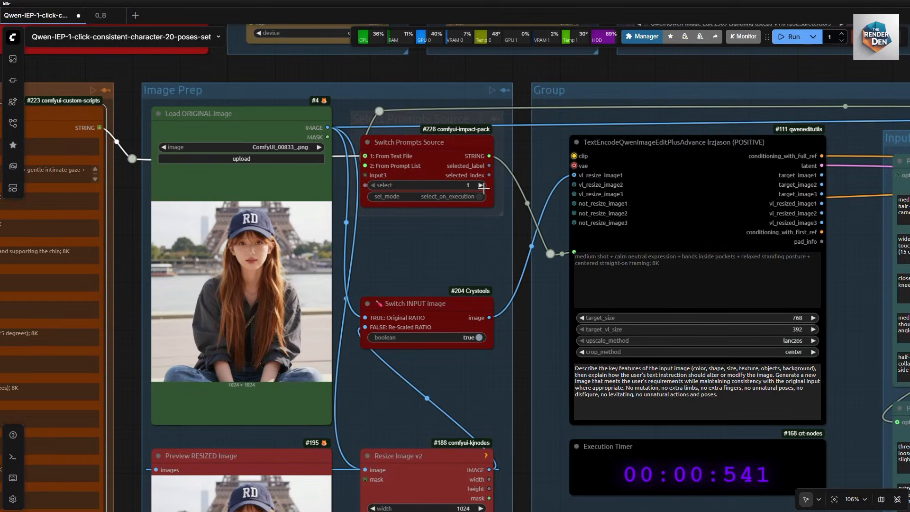
pyautogui.click(481, 184)
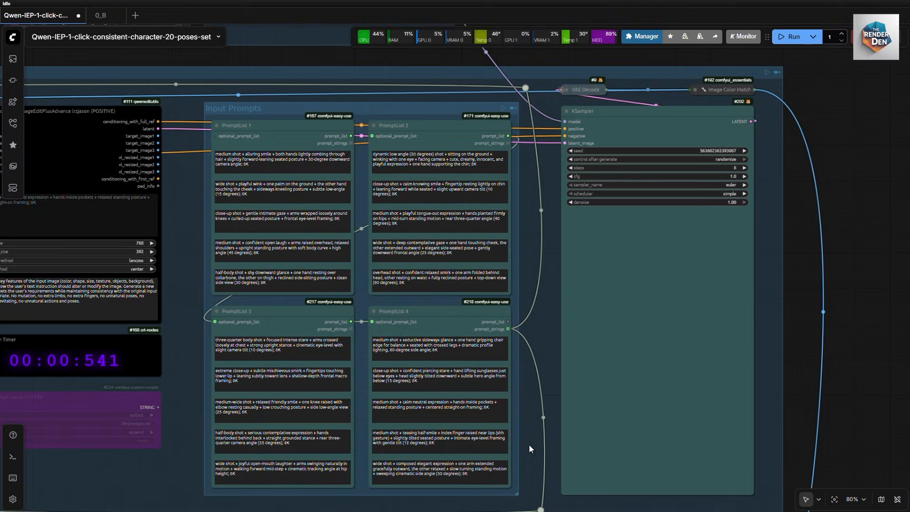
pyautogui.moveTo(699, 102)
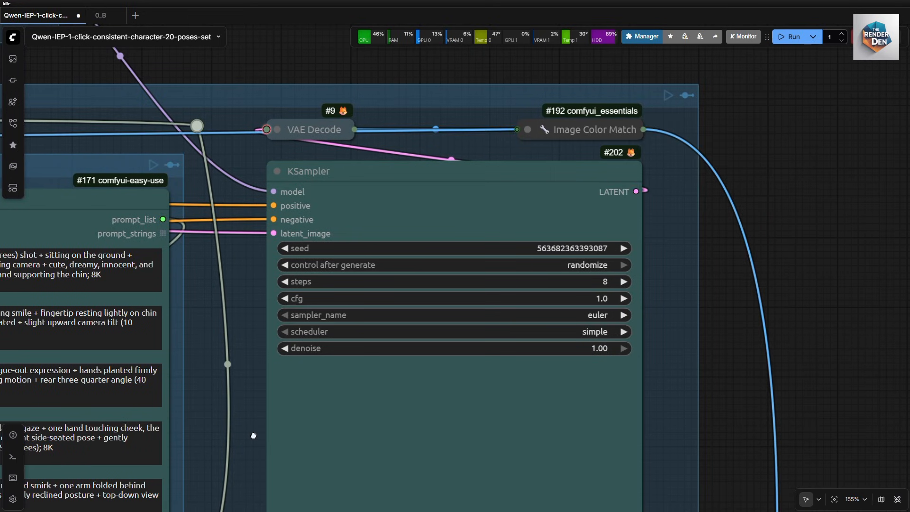
pyautogui.scroll(-3)
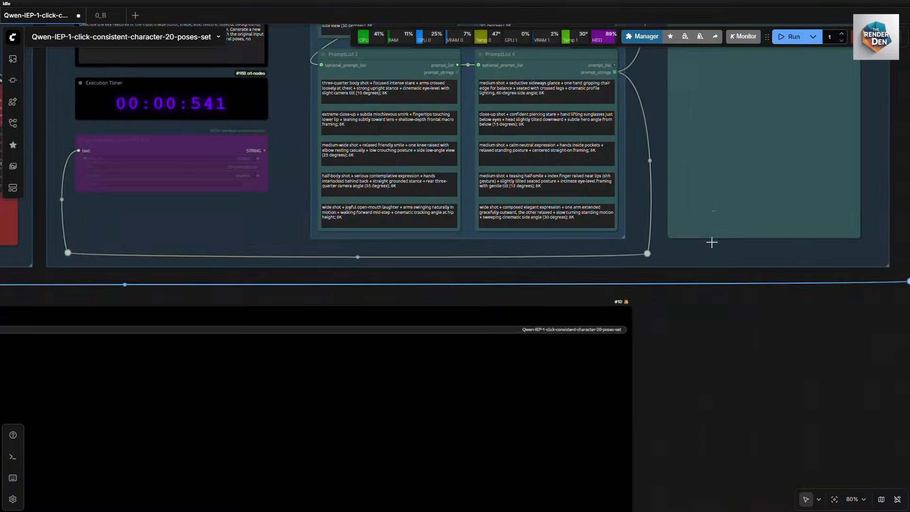
pyautogui.scroll(-3)
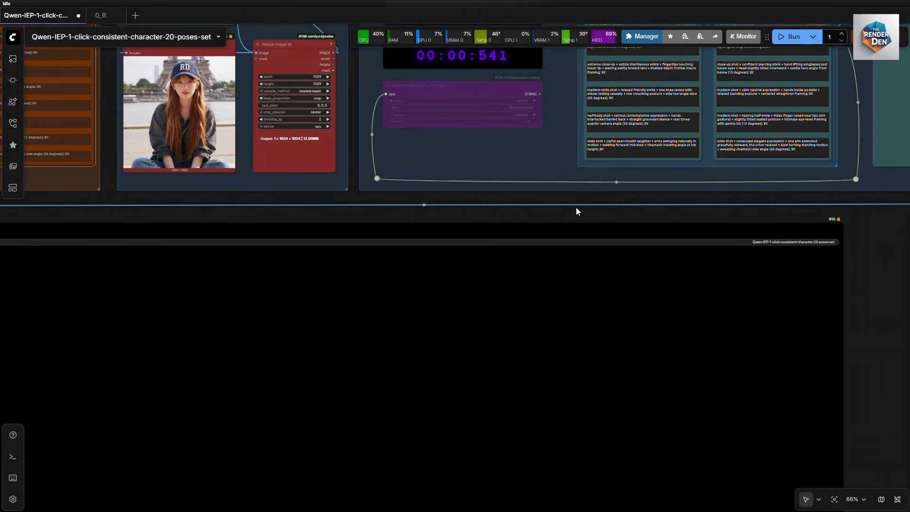
pyautogui.scroll(-3)
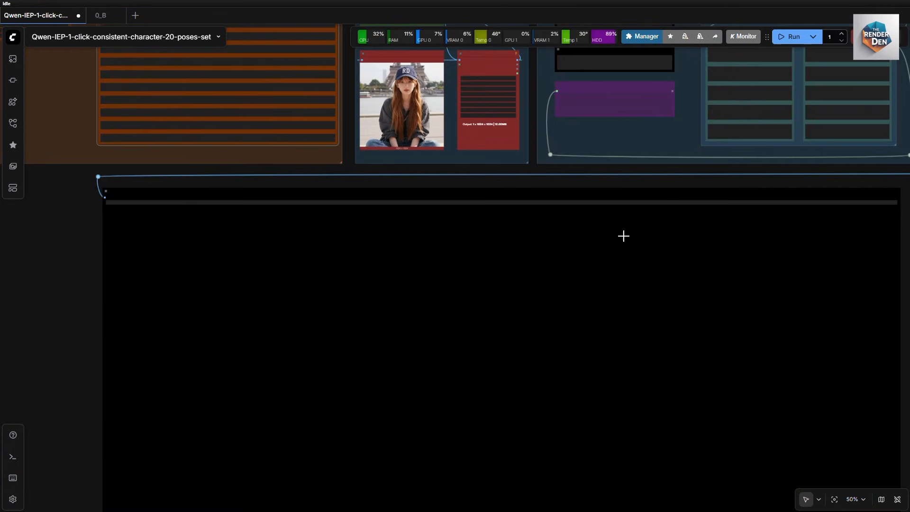
pyautogui.scroll(-3)
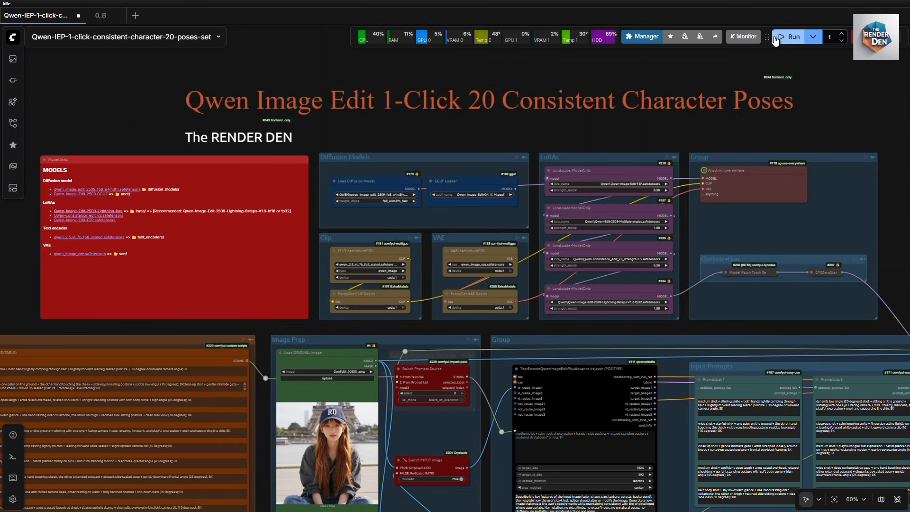
# - Run the workflow so the KSampler generates a new pose from the reference photo
pyautogui.click(793, 36)
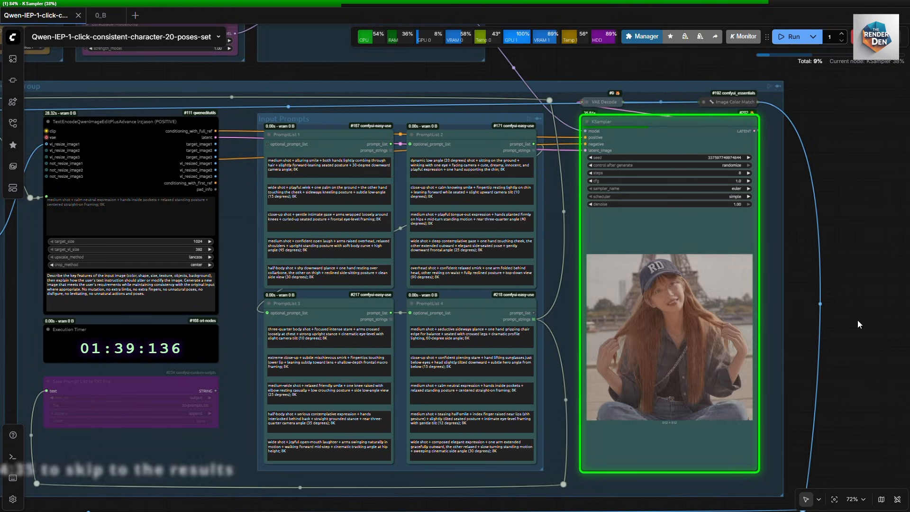